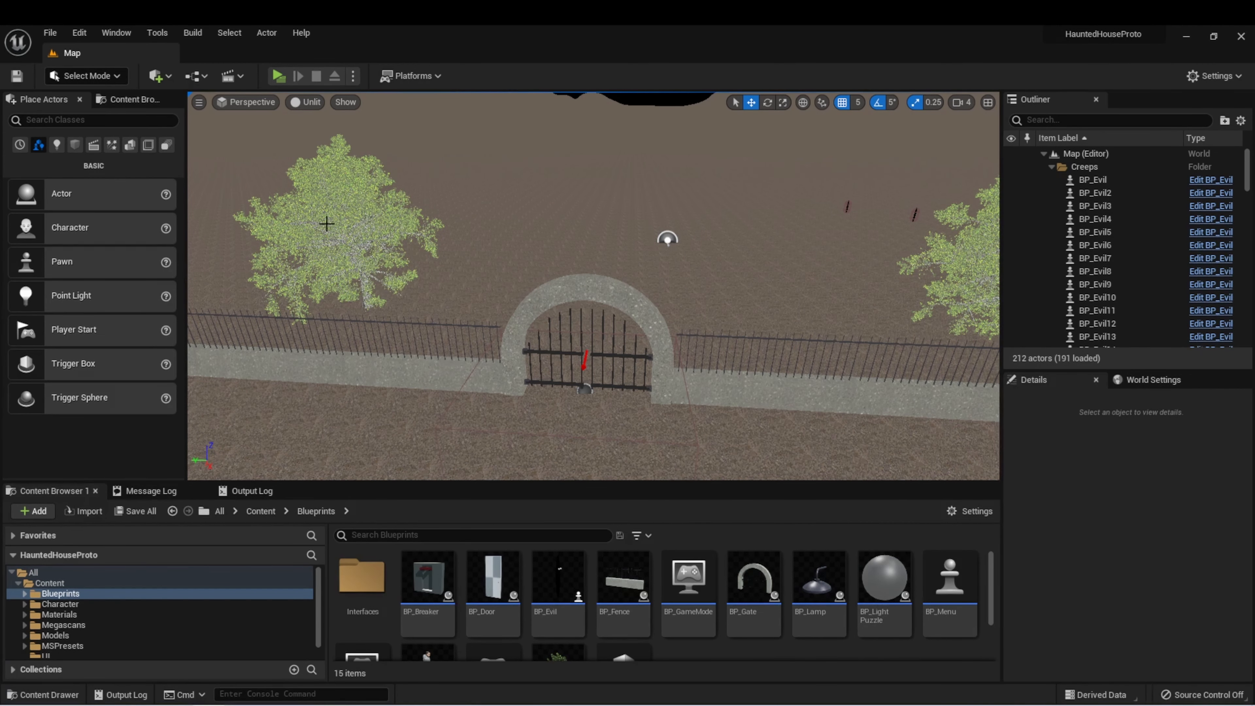
{"action": "mouse_move", "coordinate": [285, 143]}
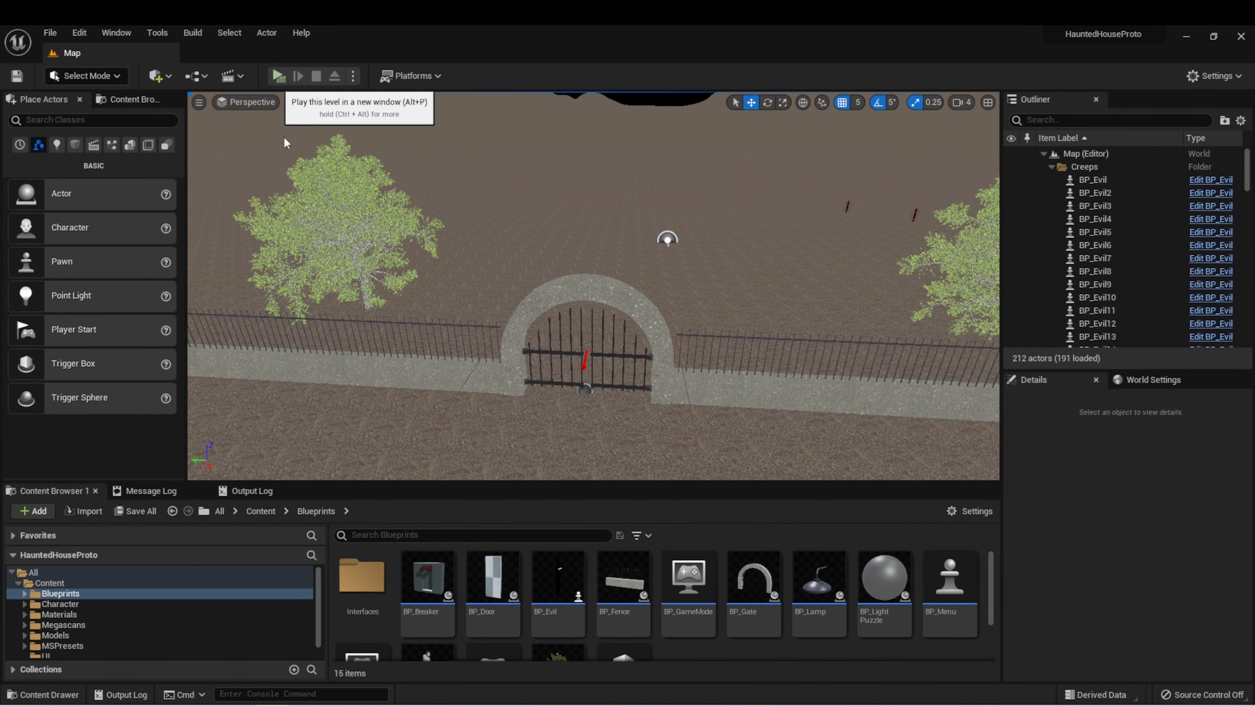
{"action": "mouse_move", "coordinate": [538, 92]}
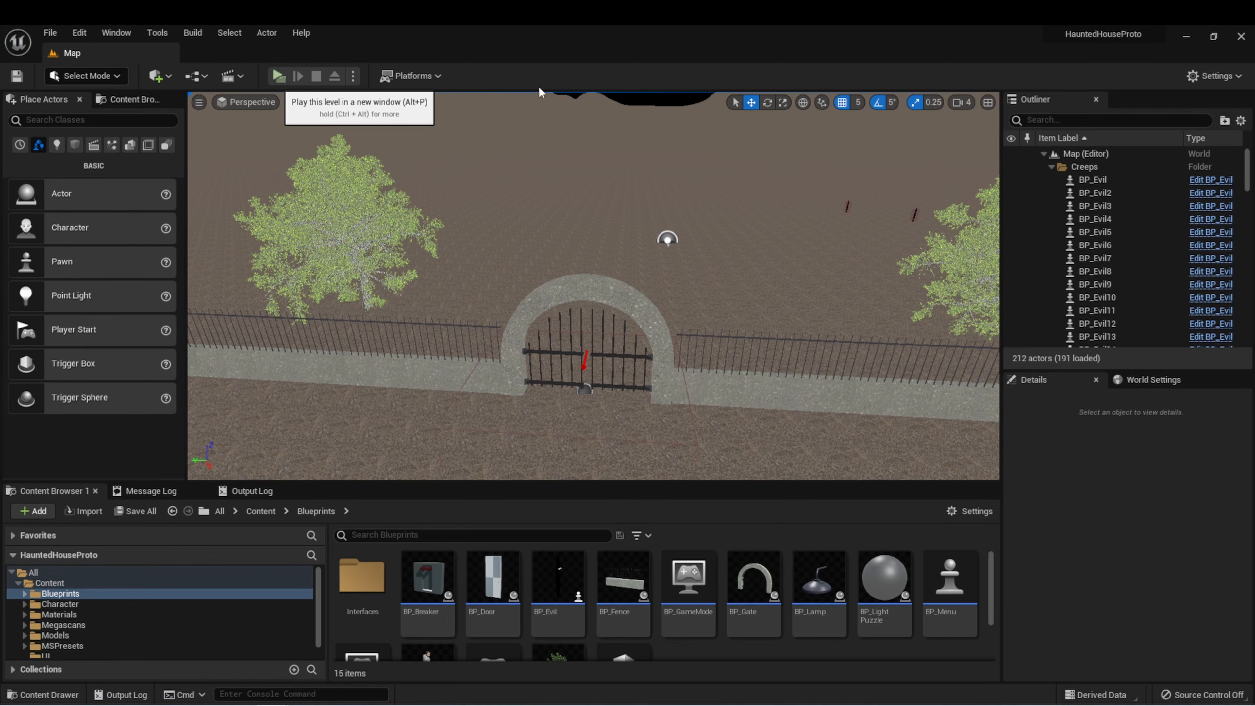
Step: Run the finished haunted house level as a standalone game and interact with the wall device
{"action": "left_click", "coordinate": [277, 75]}
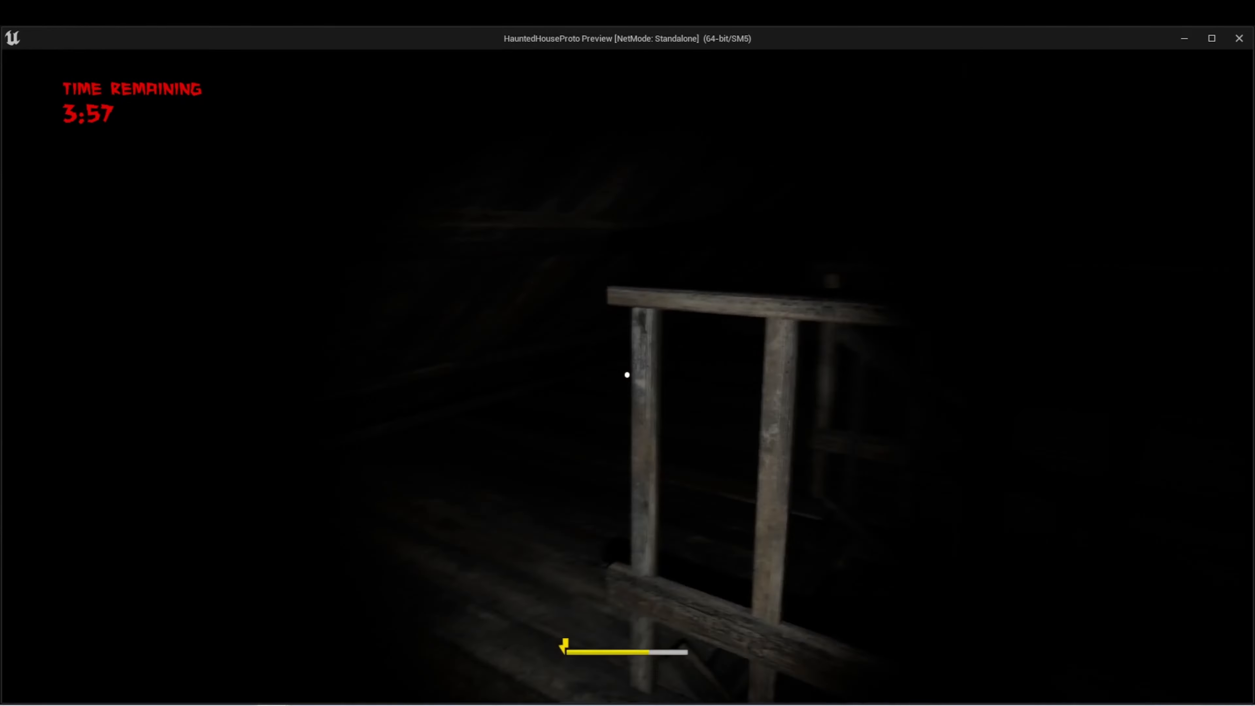
{"action": "mouse_move", "coordinate": [627, 375]}
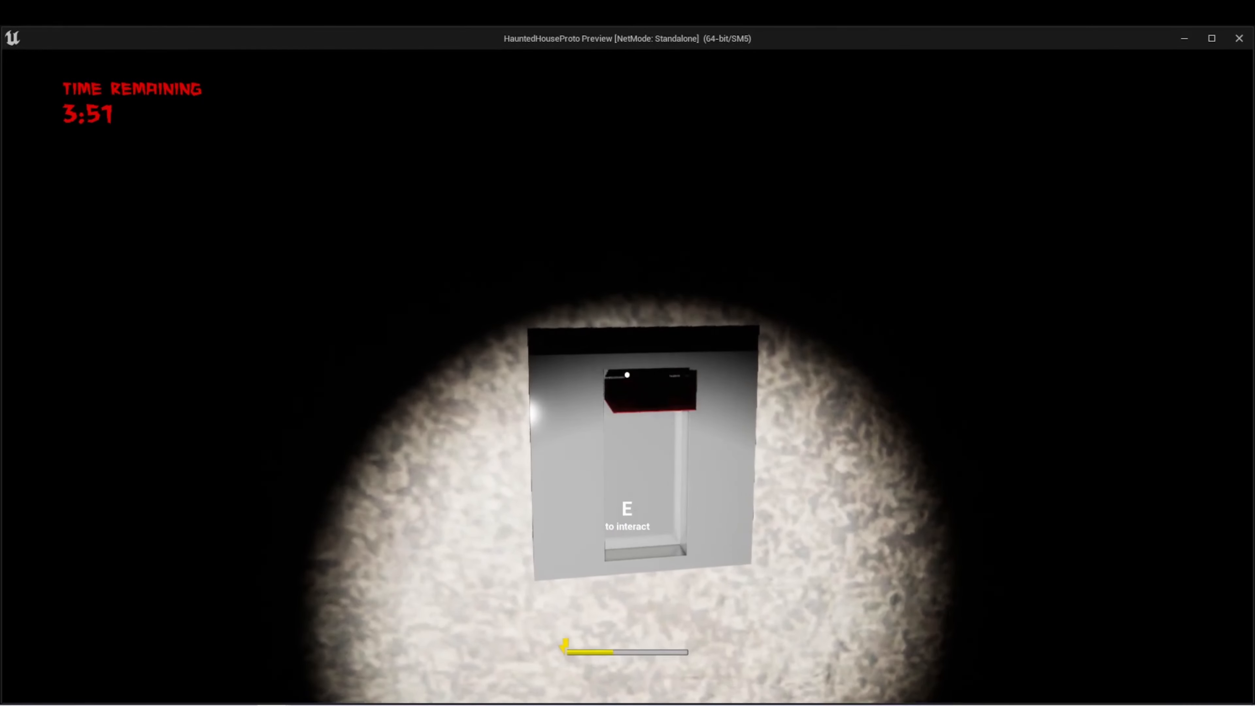
{"action": "key", "text": "e"}
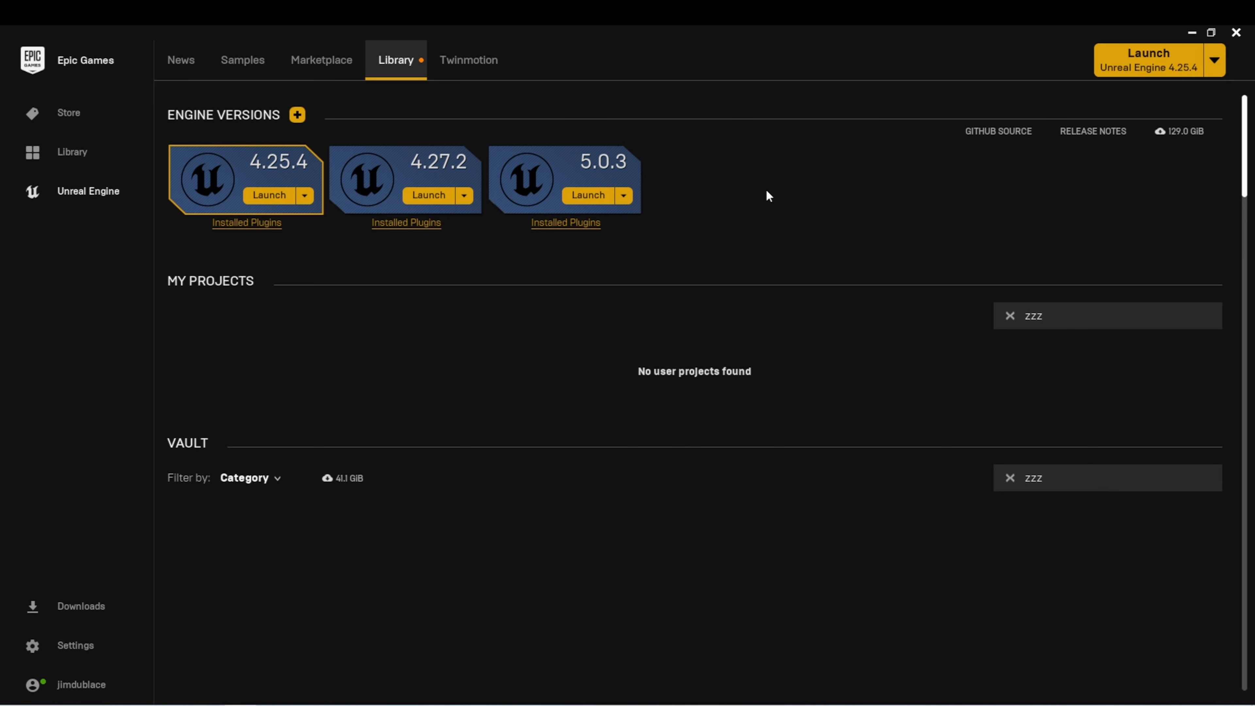
{"action": "mouse_move", "coordinate": [650, 181]}
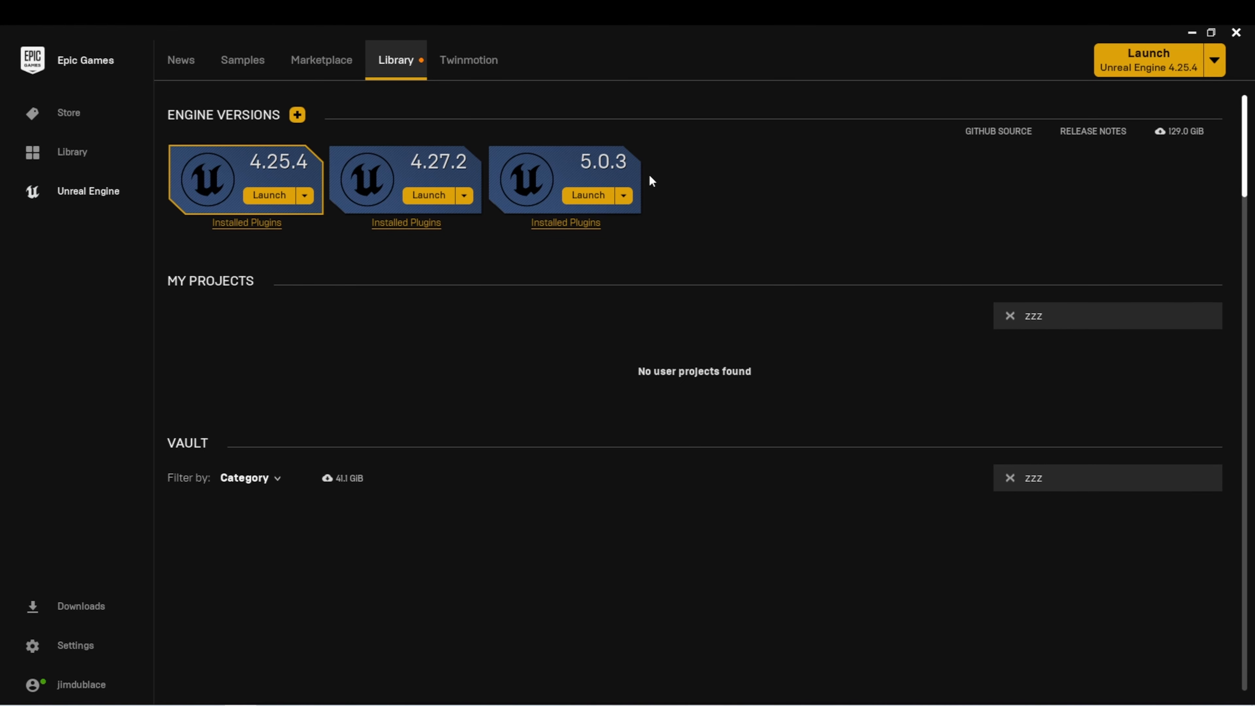
Step: Launch Unreal Engine 5.0.3 and create a blank Blueprint project named Haunted with starter content
{"action": "left_click", "coordinate": [267, 195]}
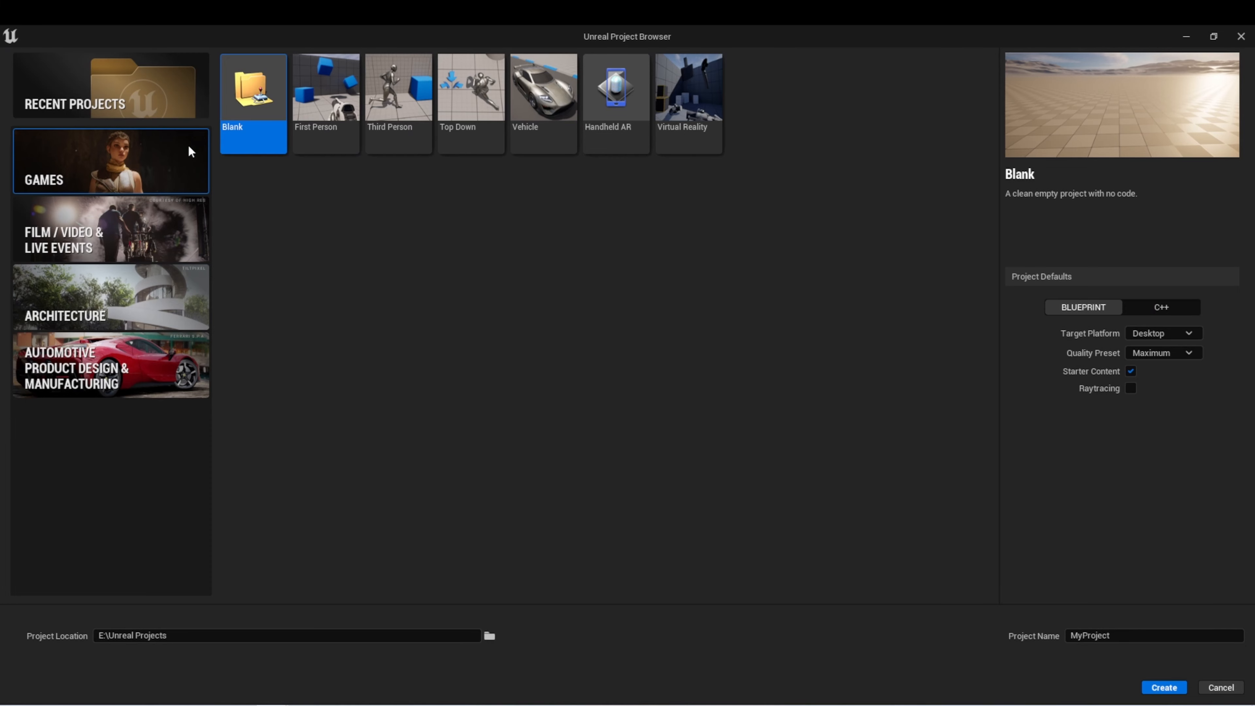
{"action": "mouse_move", "coordinate": [254, 104]}
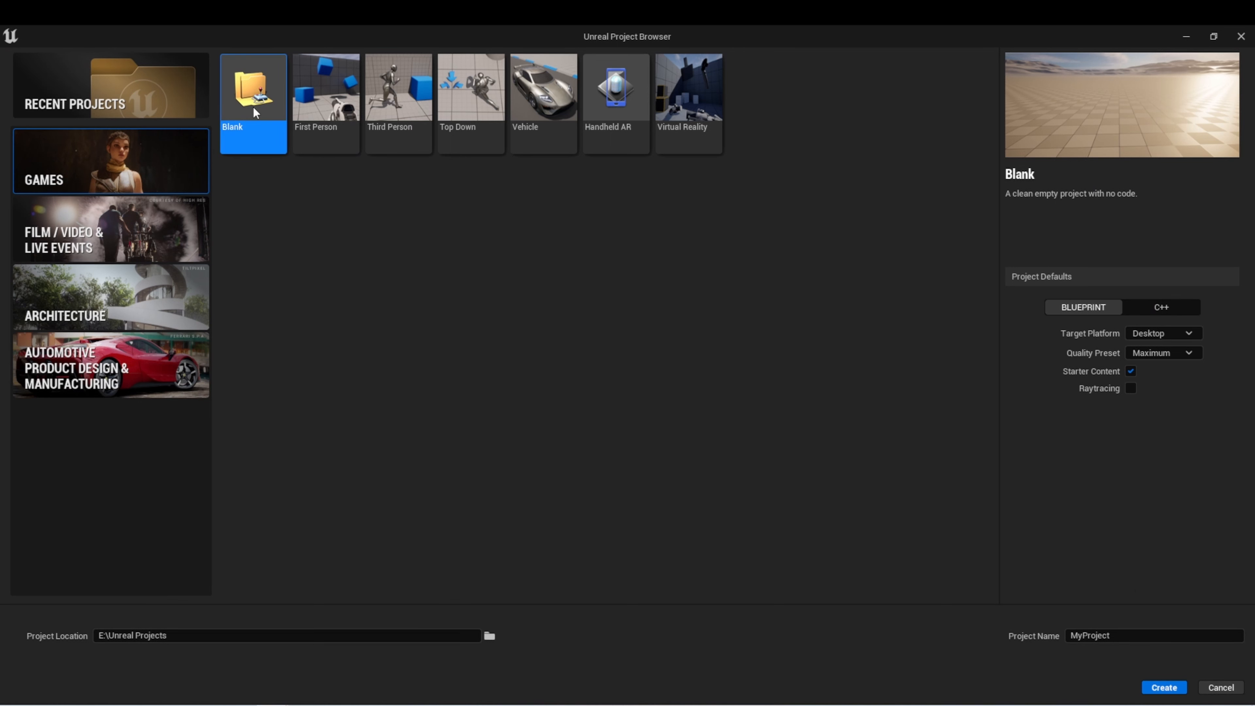
{"action": "mouse_move", "coordinate": [1084, 307]}
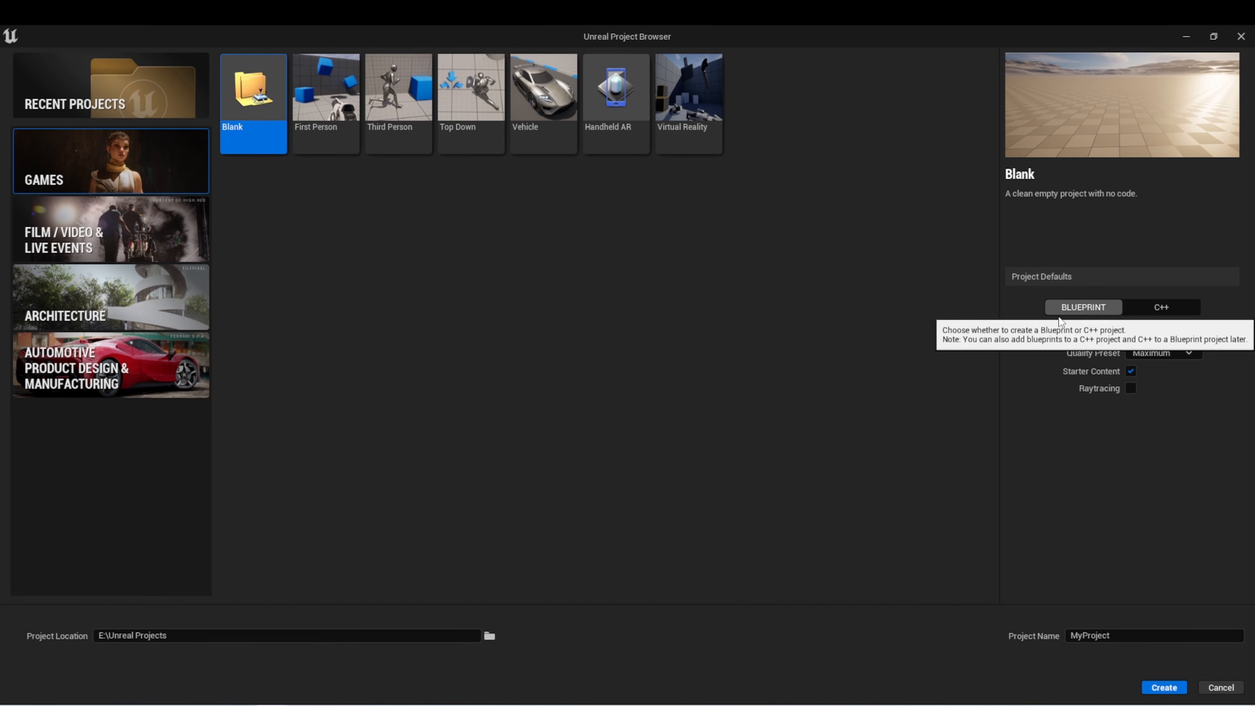
{"action": "mouse_move", "coordinate": [1097, 360]}
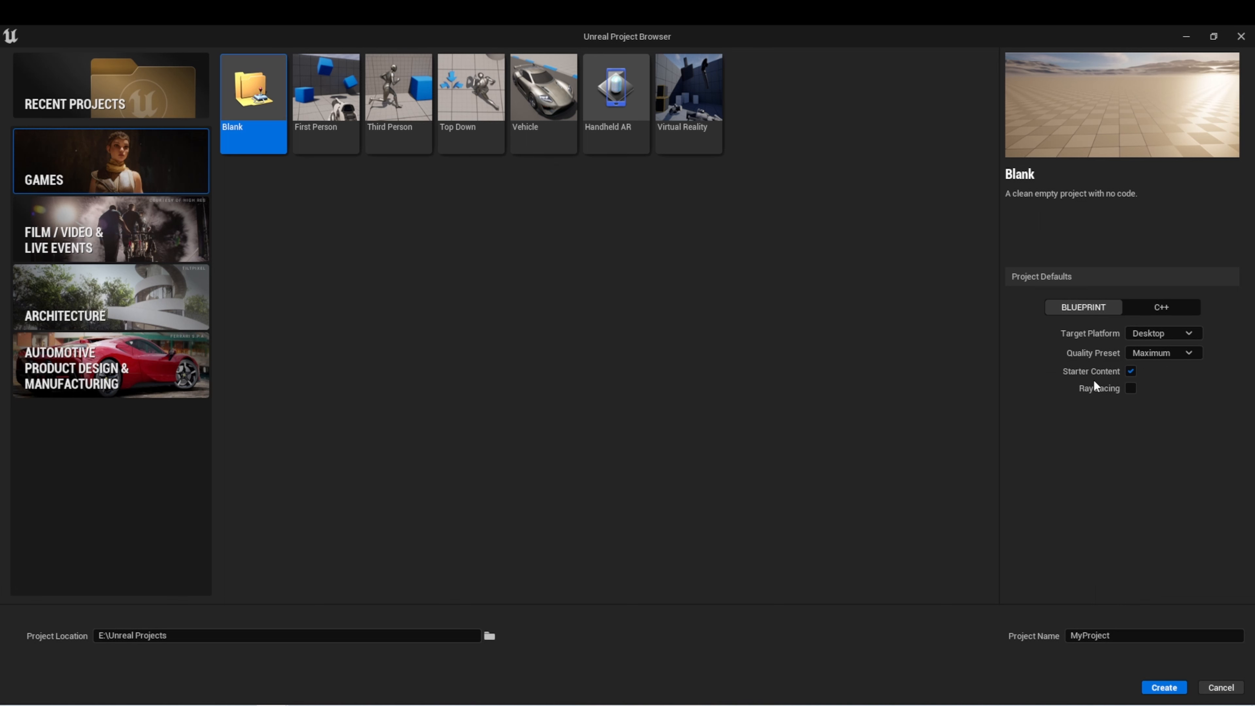
{"action": "mouse_move", "coordinate": [1094, 402]}
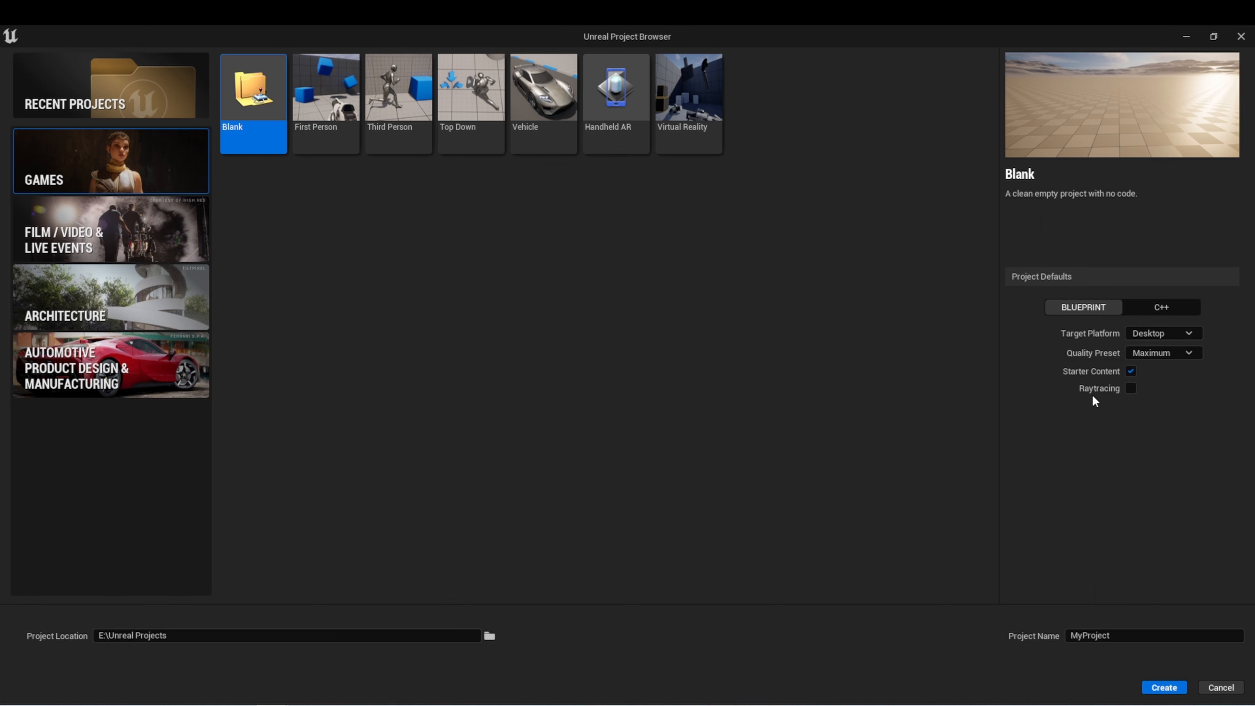
{"action": "mouse_move", "coordinate": [273, 655]}
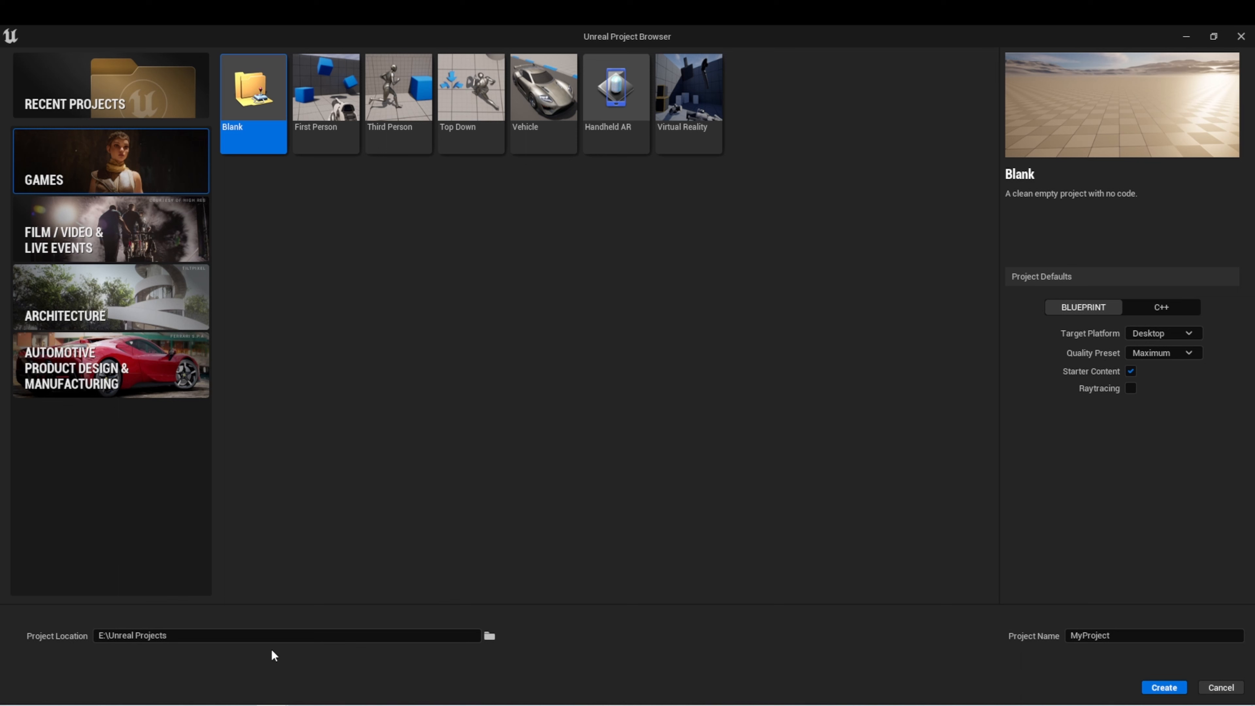
{"action": "mouse_move", "coordinate": [191, 662]}
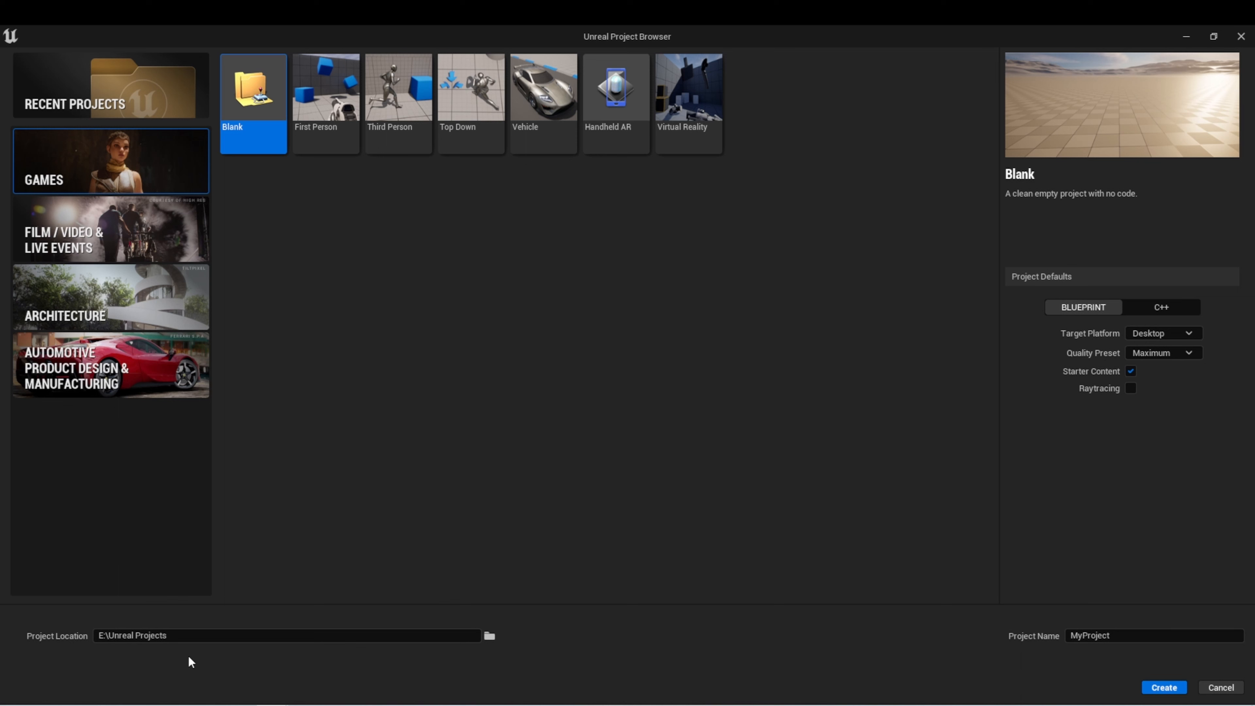
{"action": "left_click", "coordinate": [1152, 635]}
{"action": "type", "text": "Haunted"}
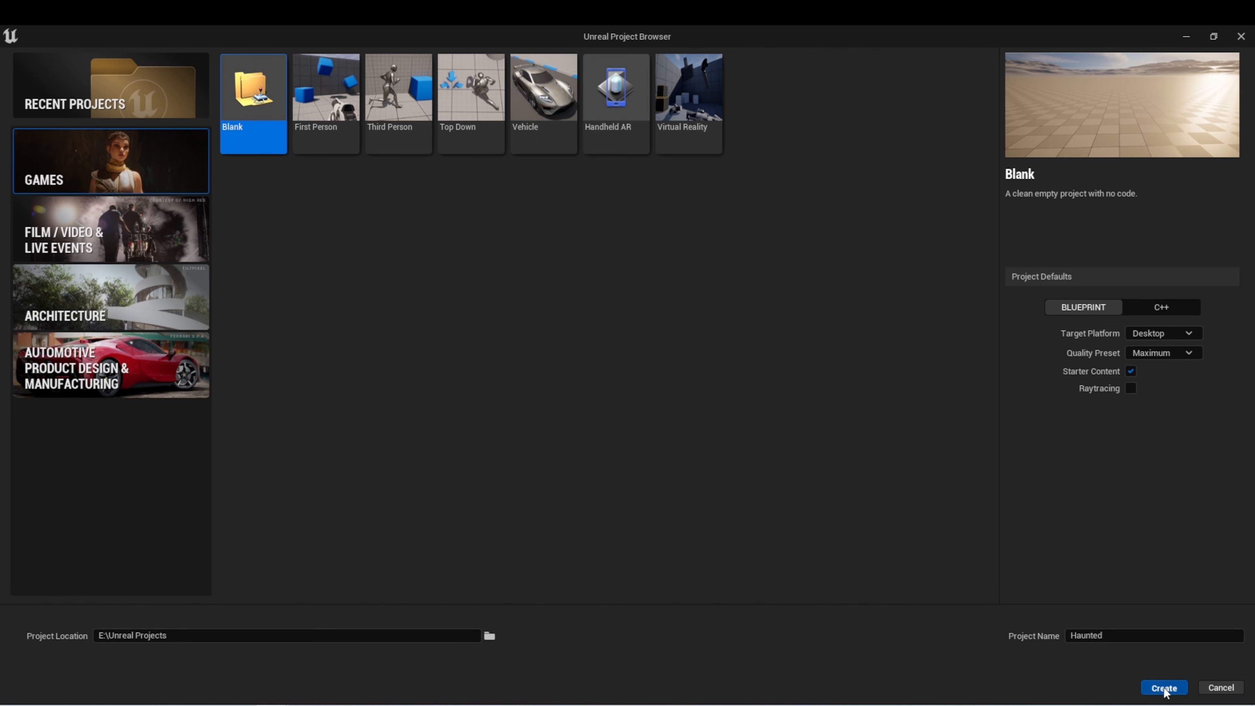
{"action": "left_click", "coordinate": [1163, 688]}
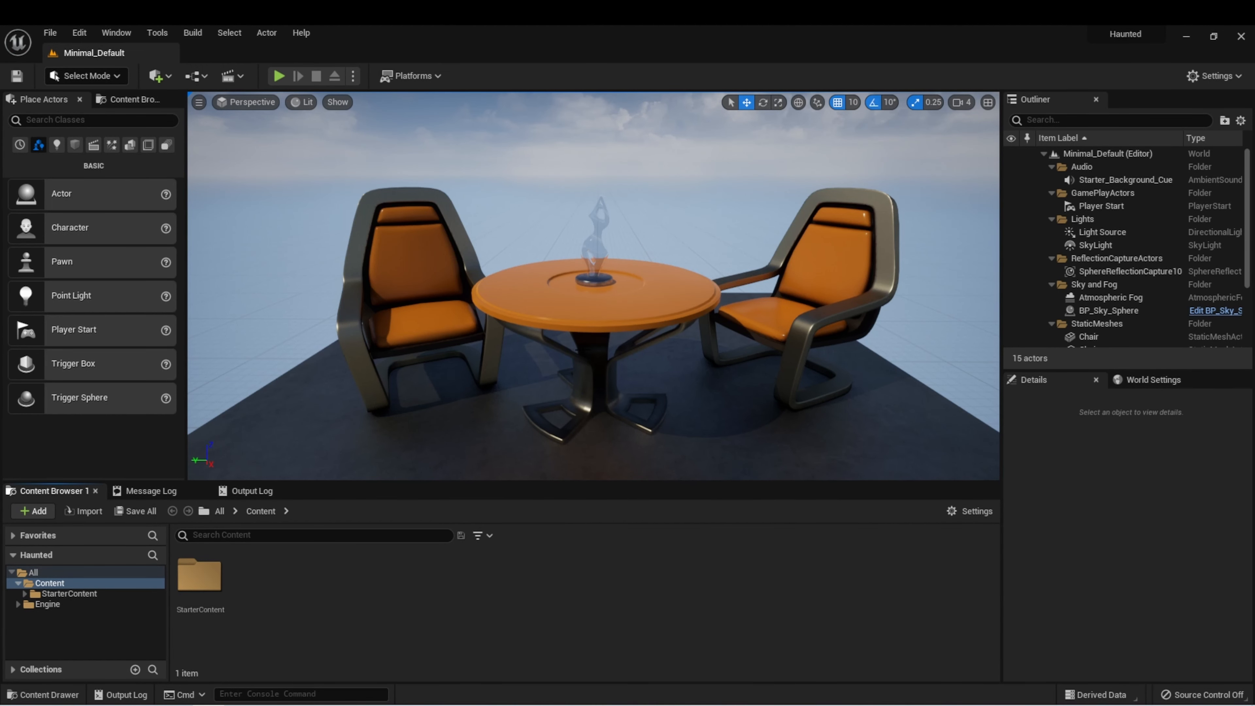
{"action": "mouse_move", "coordinate": [101, 30]}
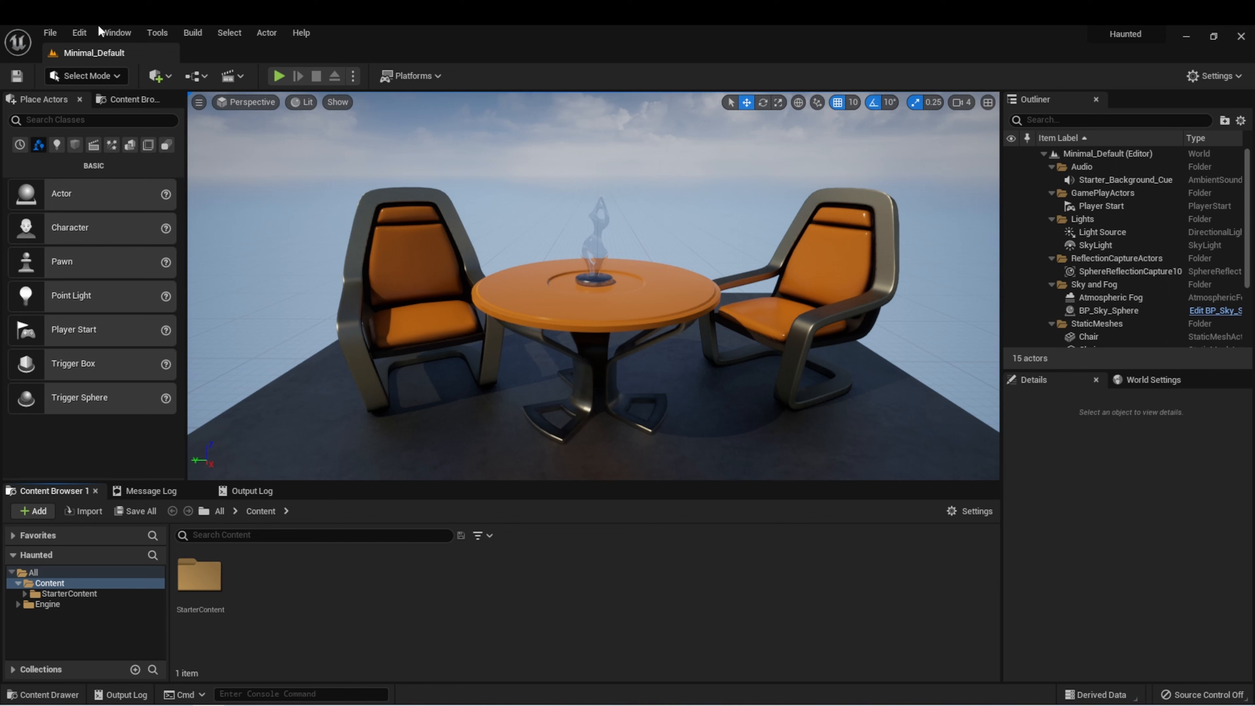
Step: Create a new level from the Basic template with sky, lighting and floor
{"action": "left_click", "coordinate": [50, 32]}
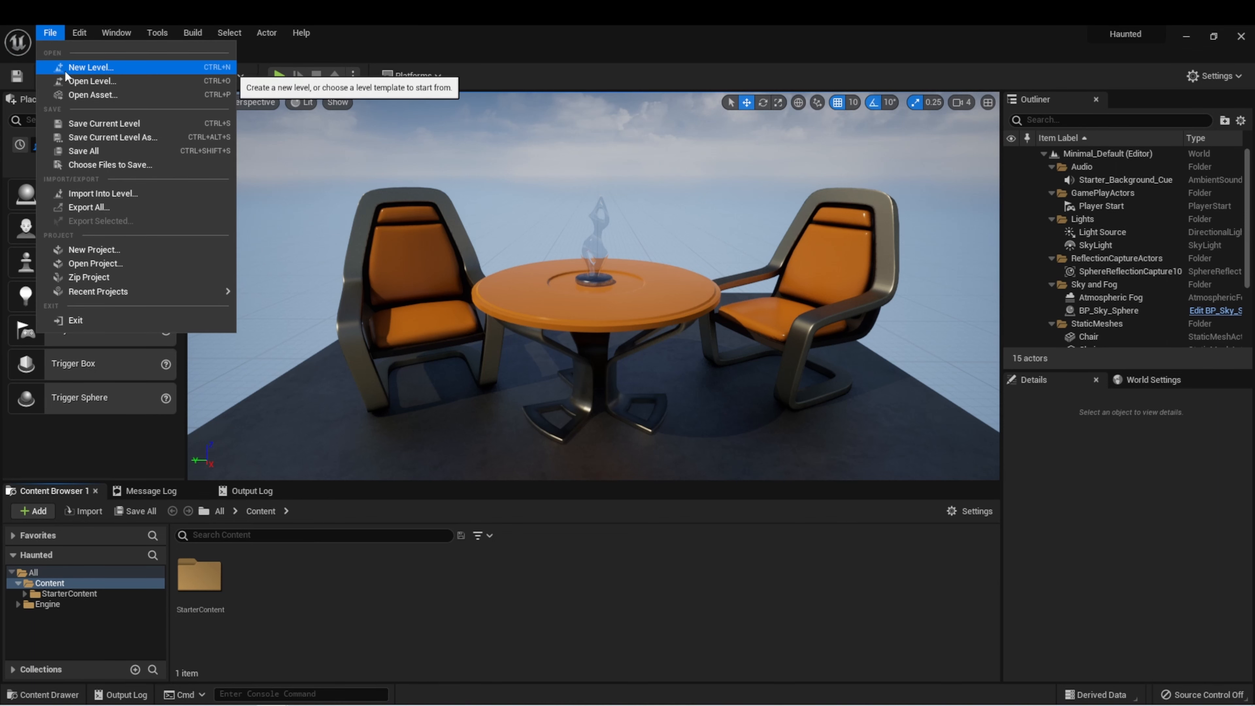
{"action": "left_click", "coordinate": [90, 68]}
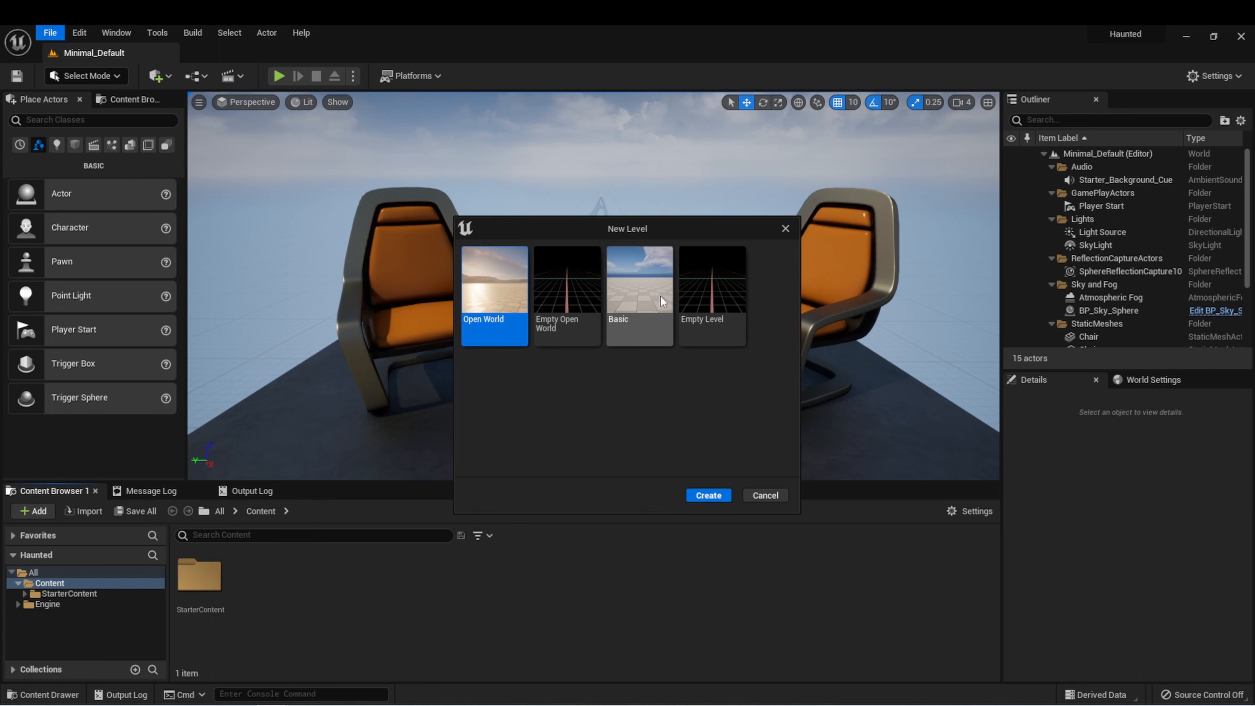
{"action": "left_click", "coordinate": [639, 295]}
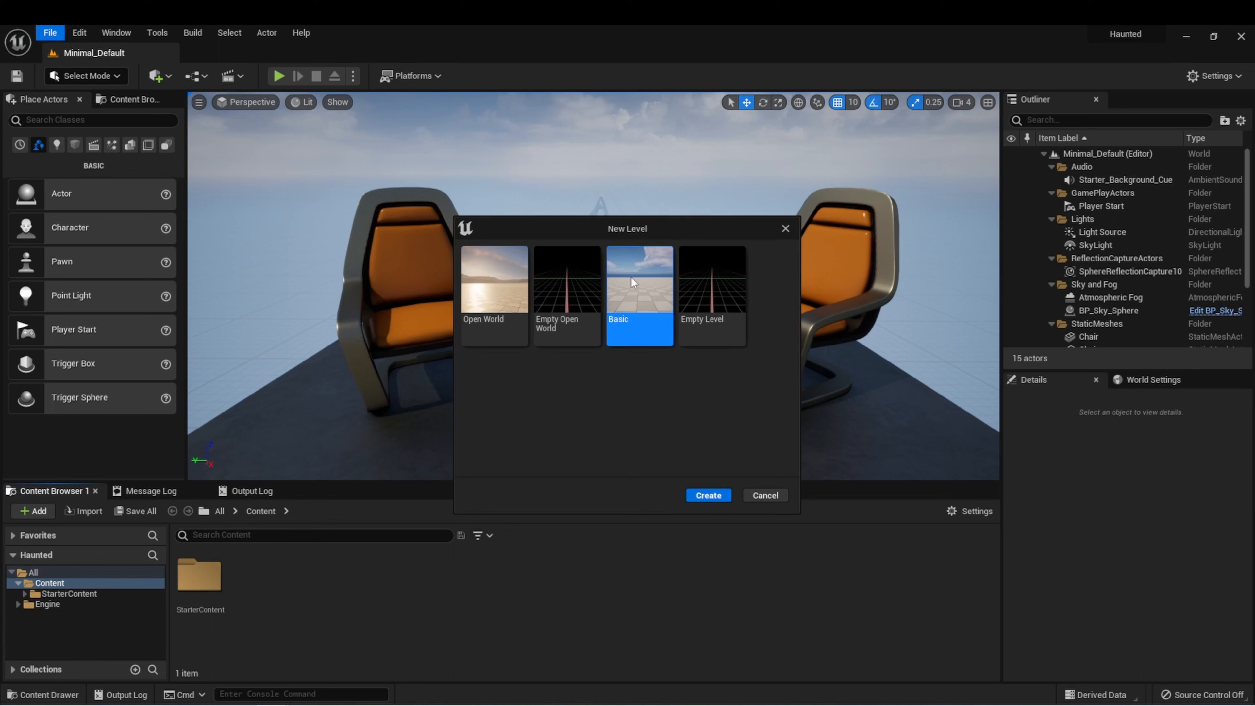
{"action": "mouse_move", "coordinate": [706, 495]}
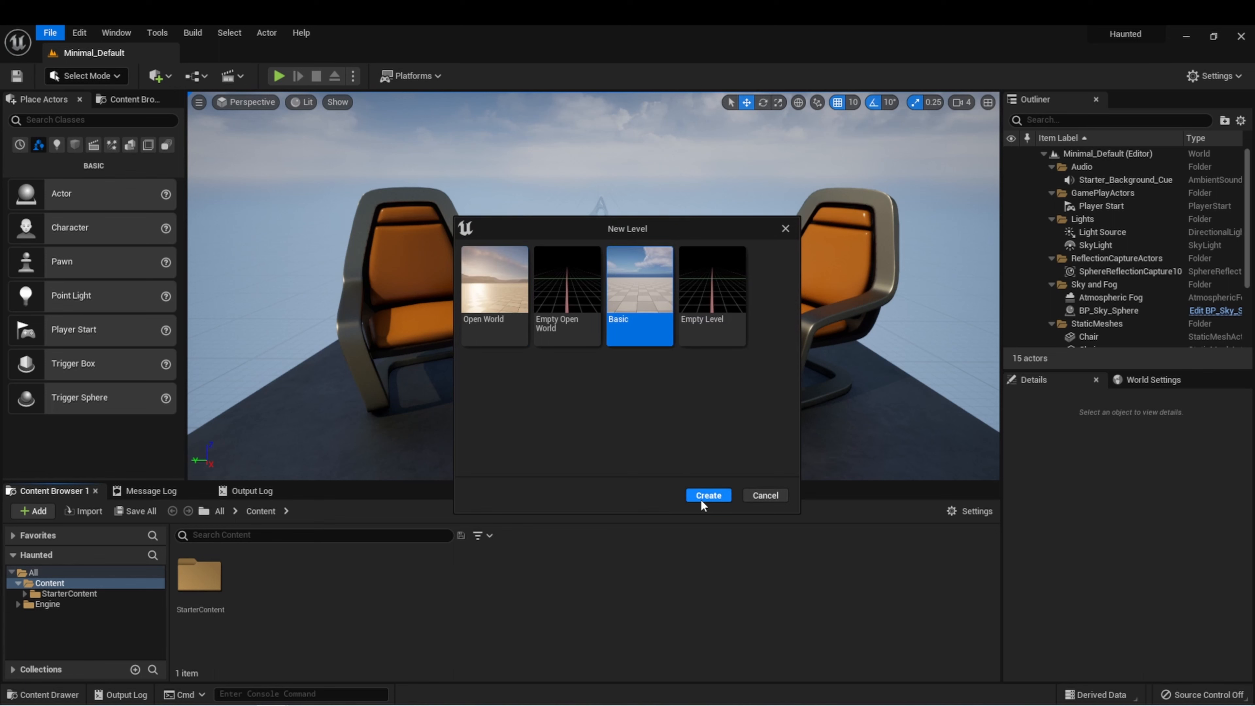
{"action": "left_click", "coordinate": [707, 495]}
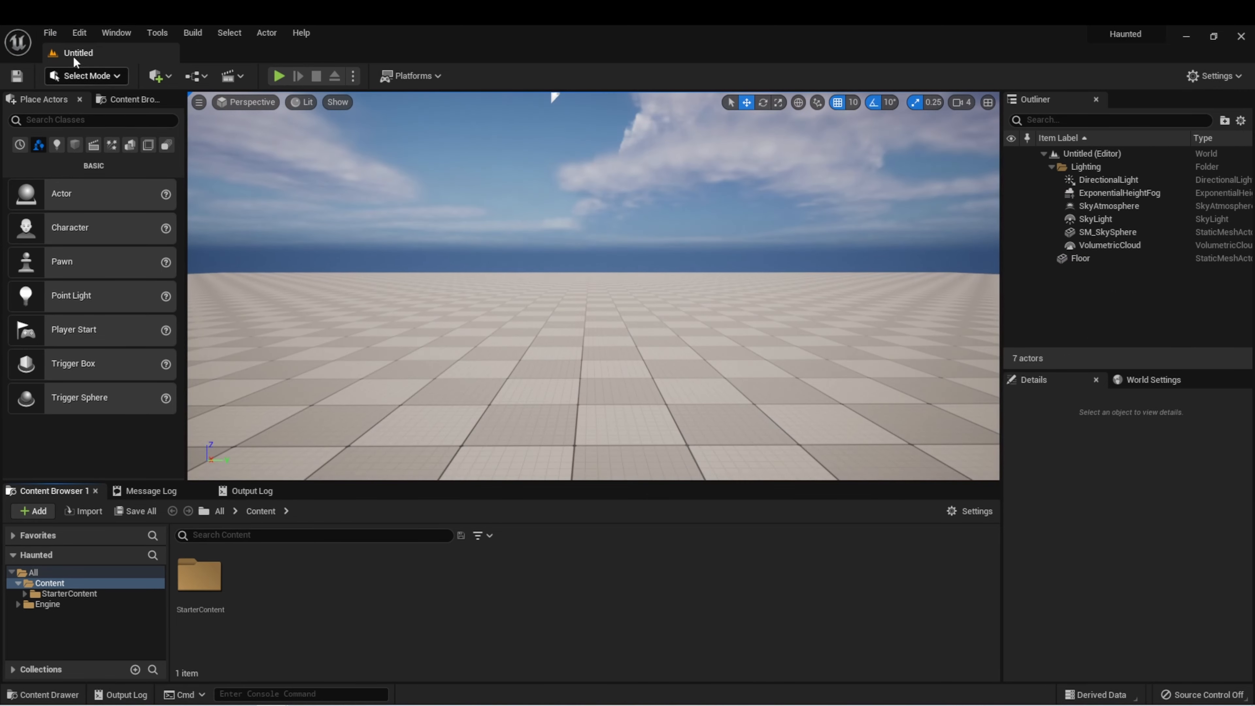
Step: Save the current level as HauntedHouseMap in the Content folder
{"action": "left_click", "coordinate": [50, 32]}
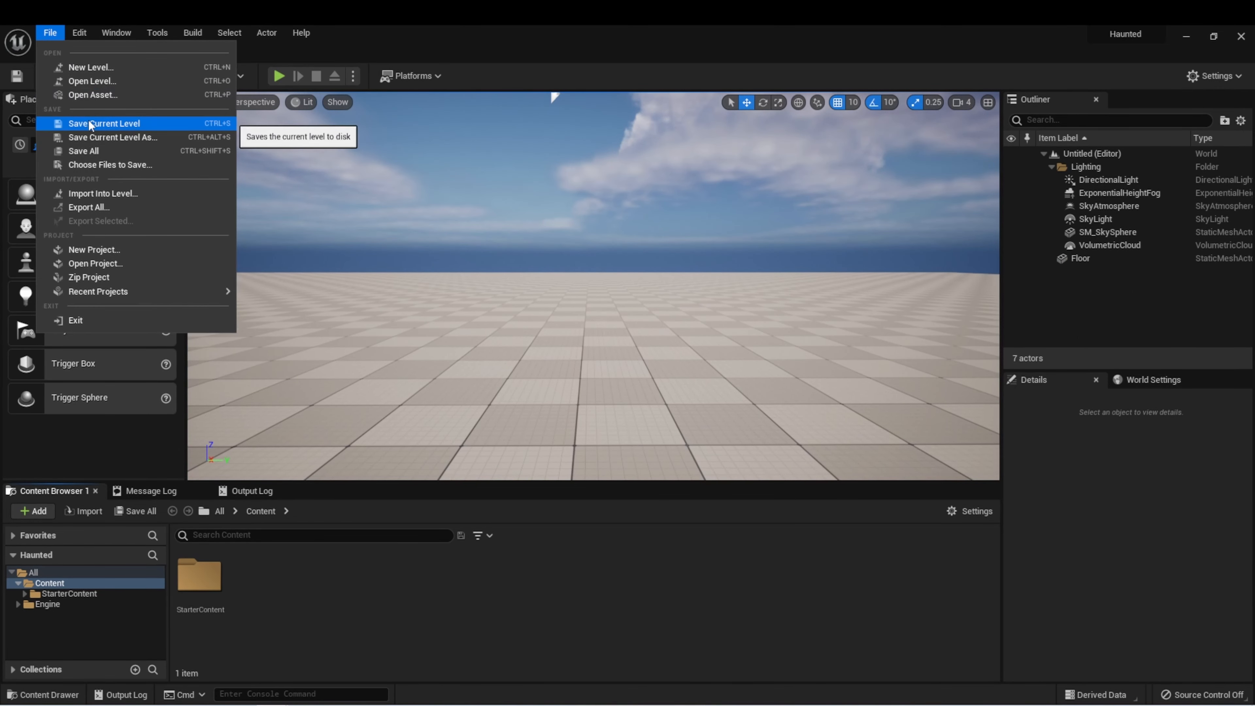
{"action": "left_click", "coordinate": [111, 137]}
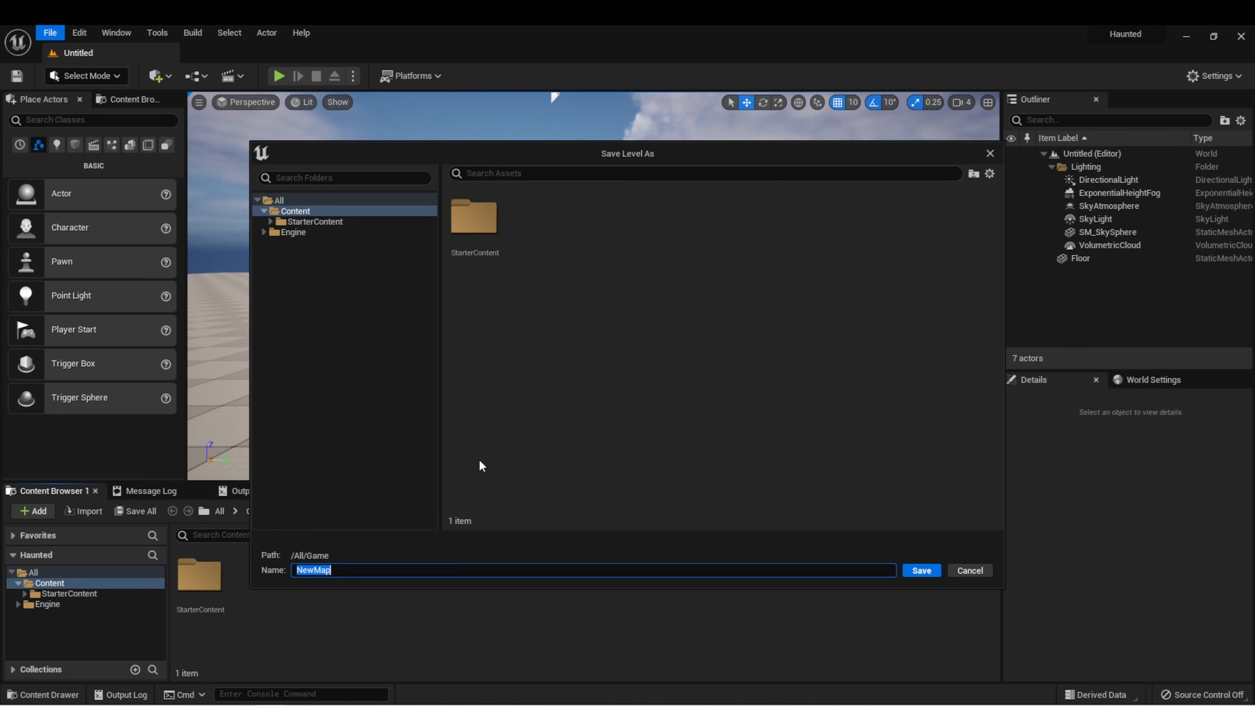
{"action": "type", "text": "HaunedHouse"}
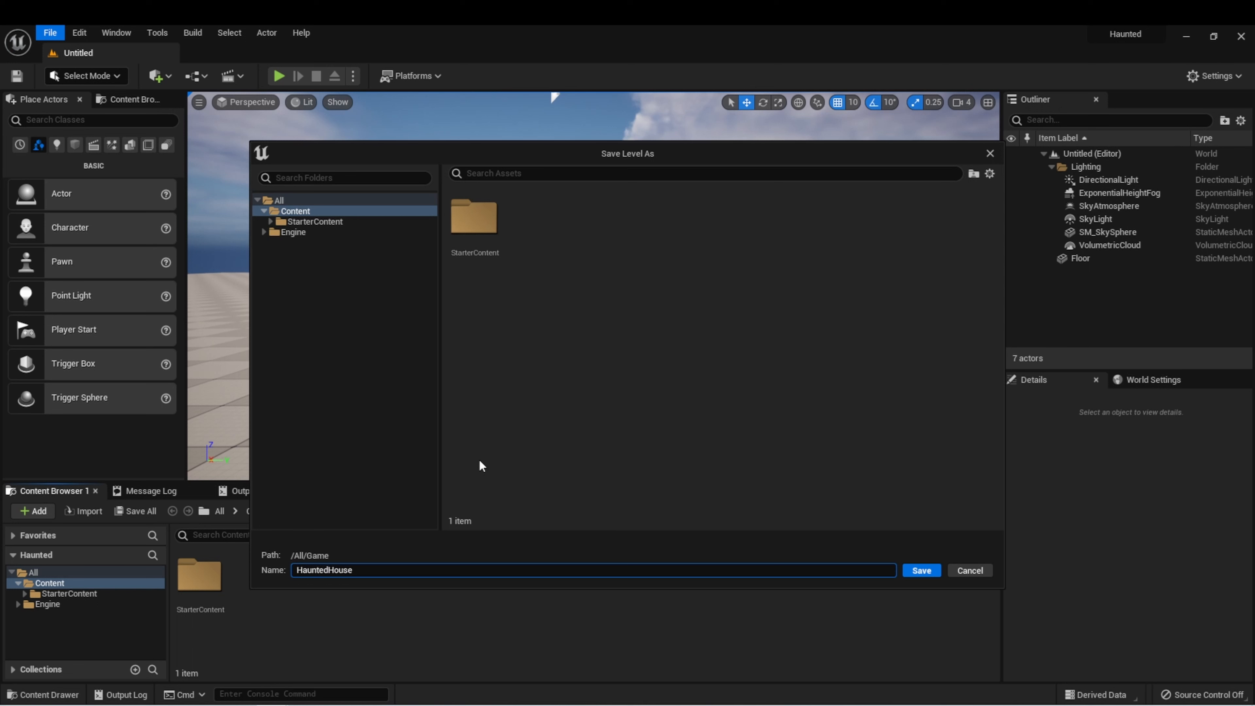
{"action": "type", "text": "Map"}
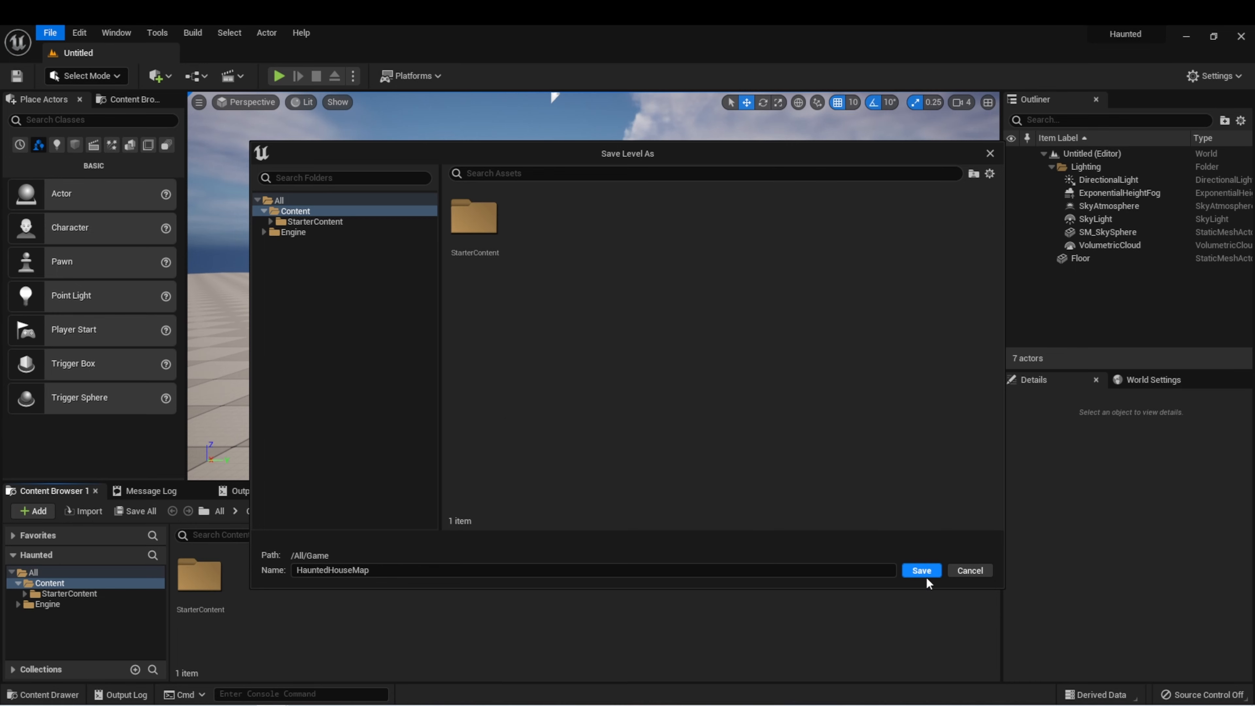
{"action": "left_click", "coordinate": [920, 570]}
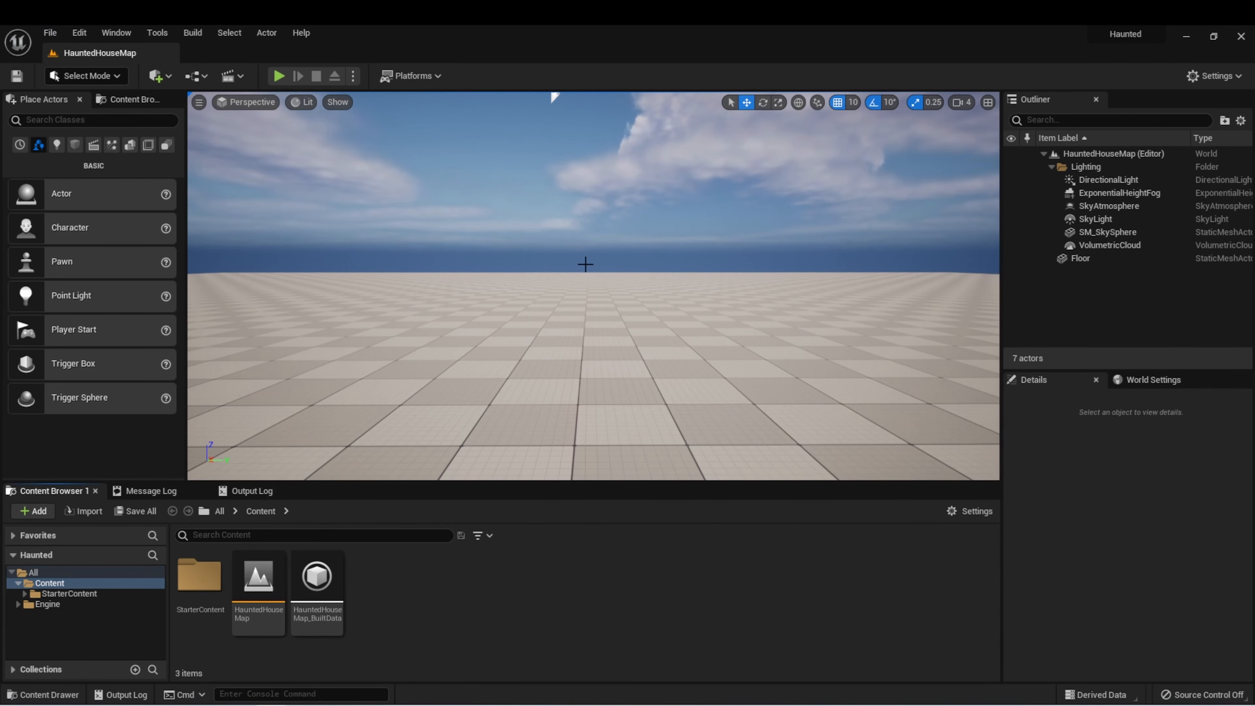